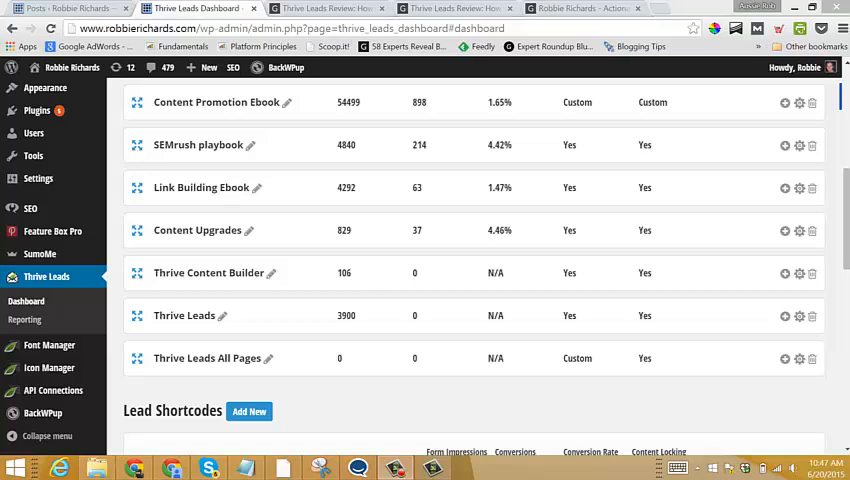
mouse_move(534, 231)
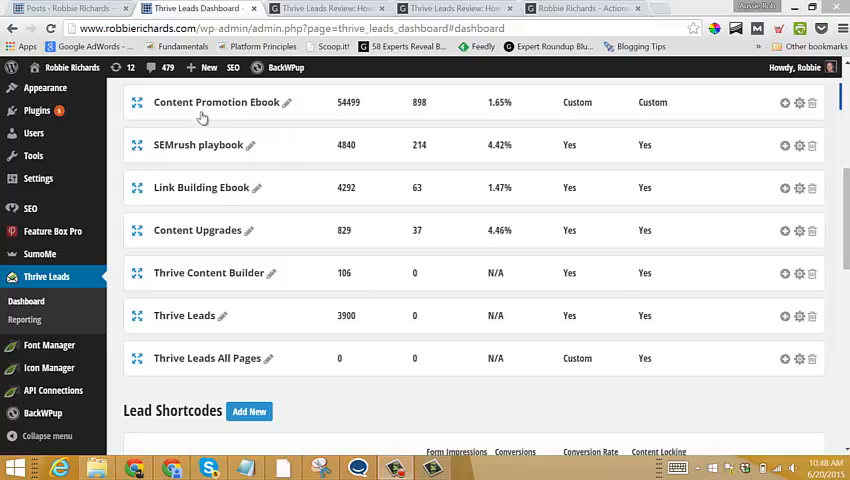
- Expand the Content Promotion Ebook lead group and highlight its Lightbox form type
click(212, 103)
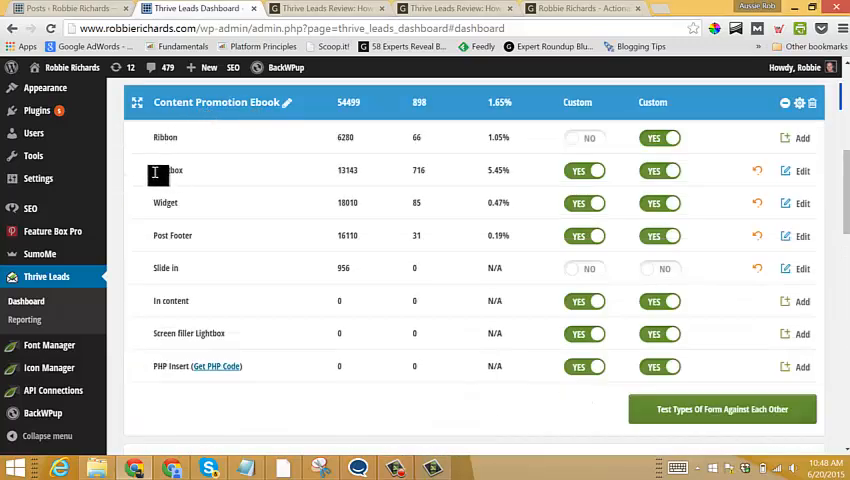
double_click(167, 170)
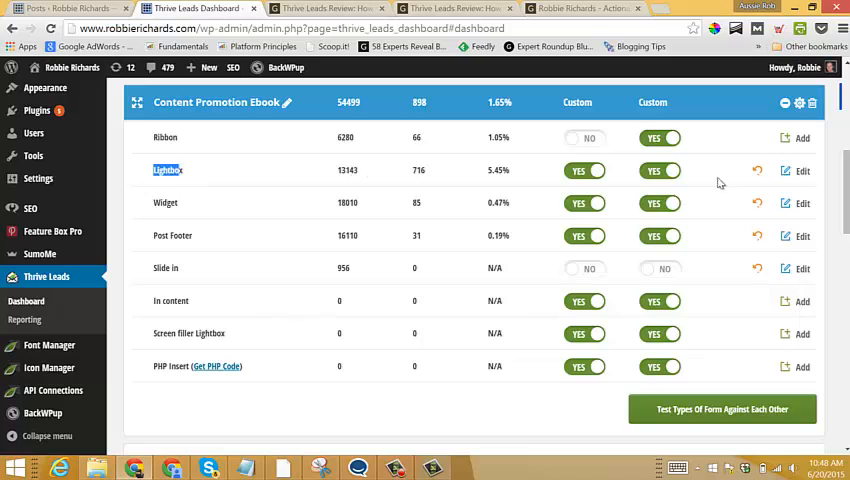
mouse_move(795, 171)
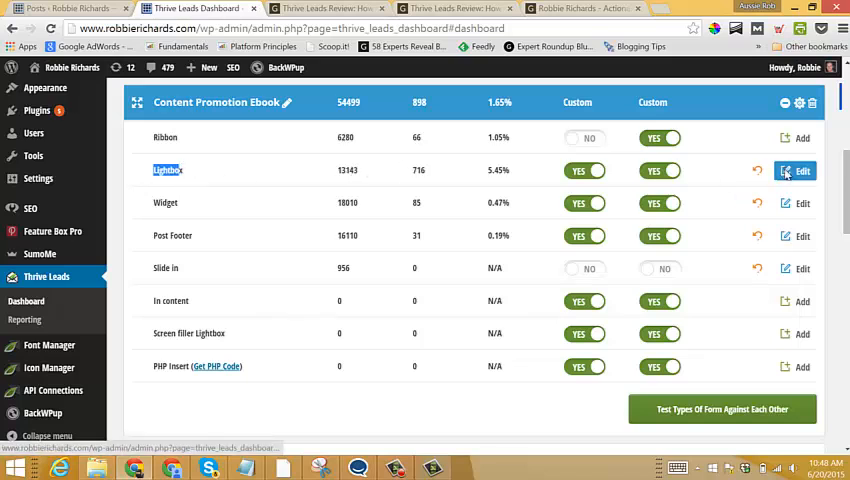
- Open the Content Promotion Ebook - Lightbox forms page via Edit
click(797, 171)
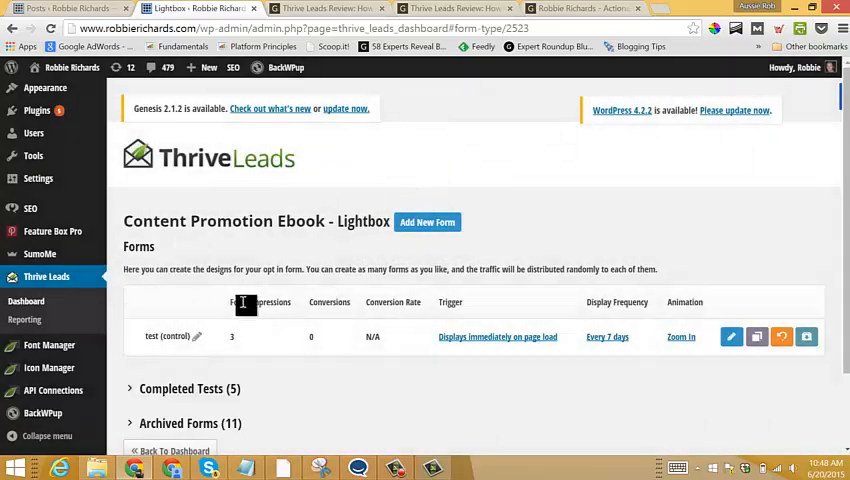
mouse_move(451, 304)
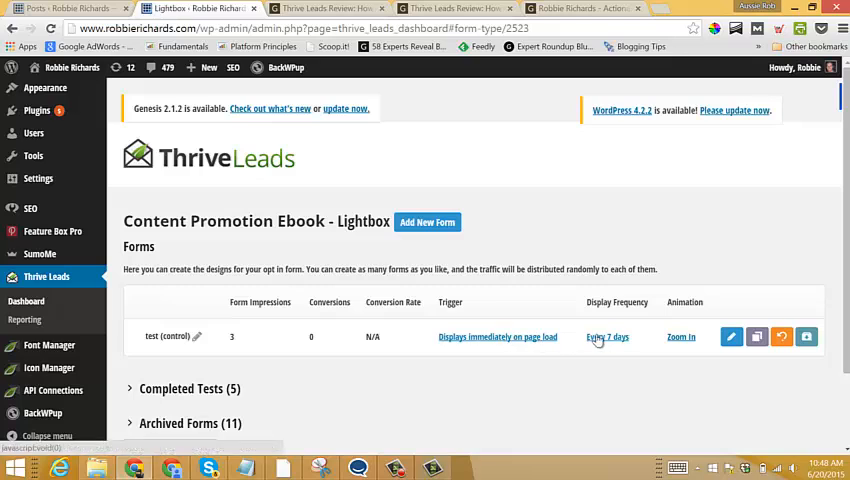
mouse_move(679, 338)
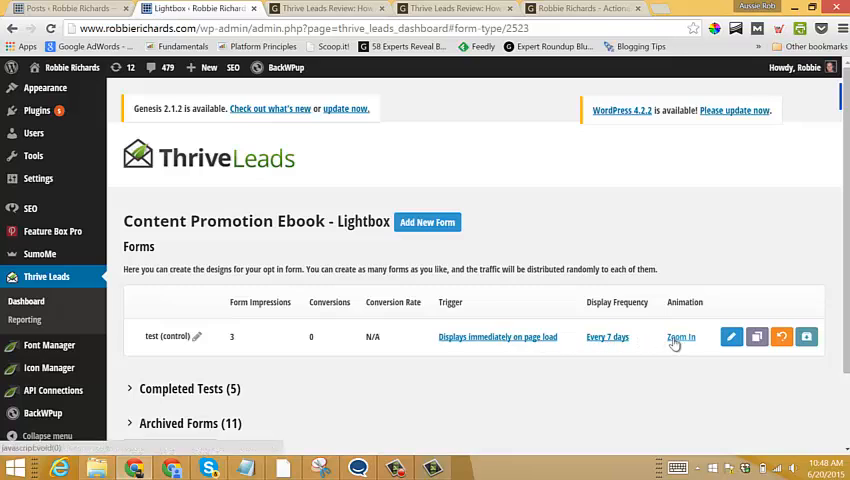
mouse_move(731, 337)
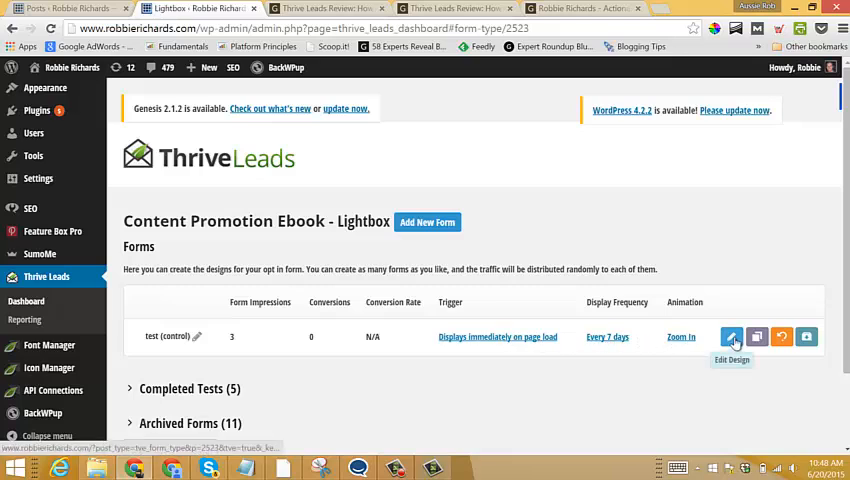
- Open the test (control) form in the visual editor via Edit Design
click(732, 336)
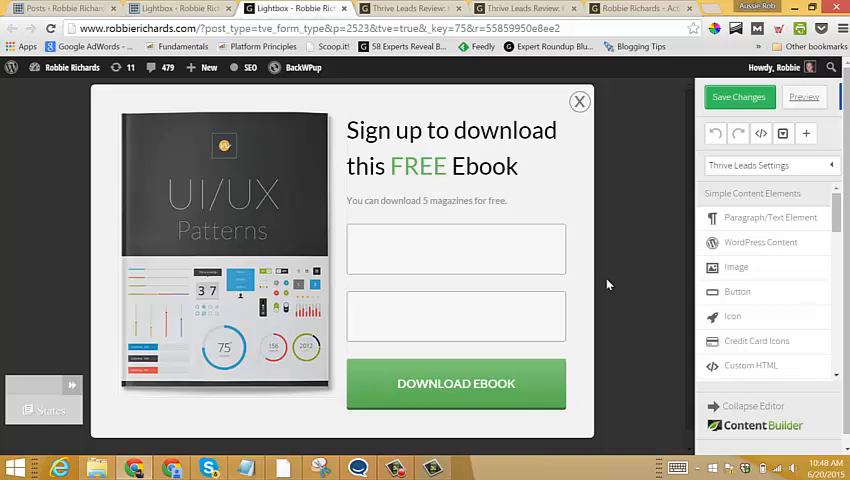
mouse_move(609, 281)
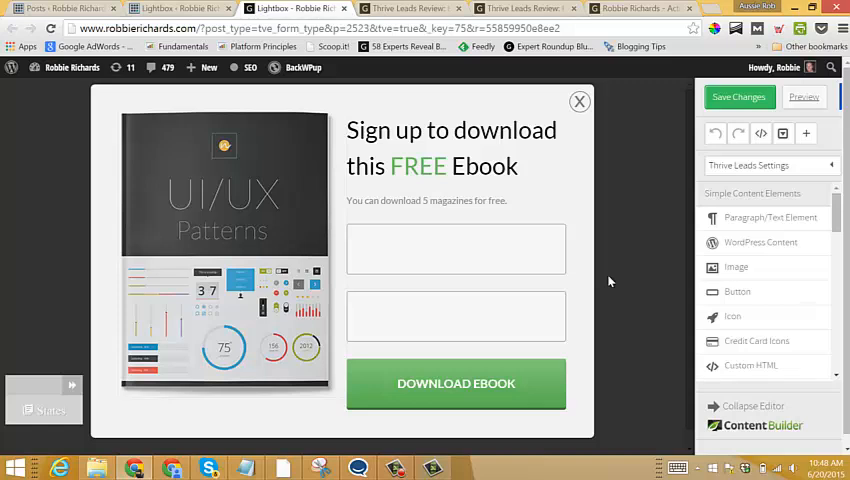
mouse_move(622, 258)
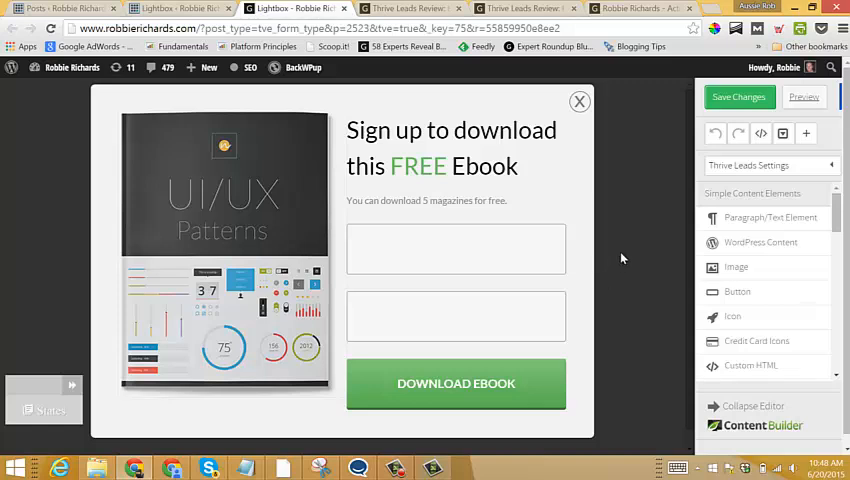
mouse_move(624, 234)
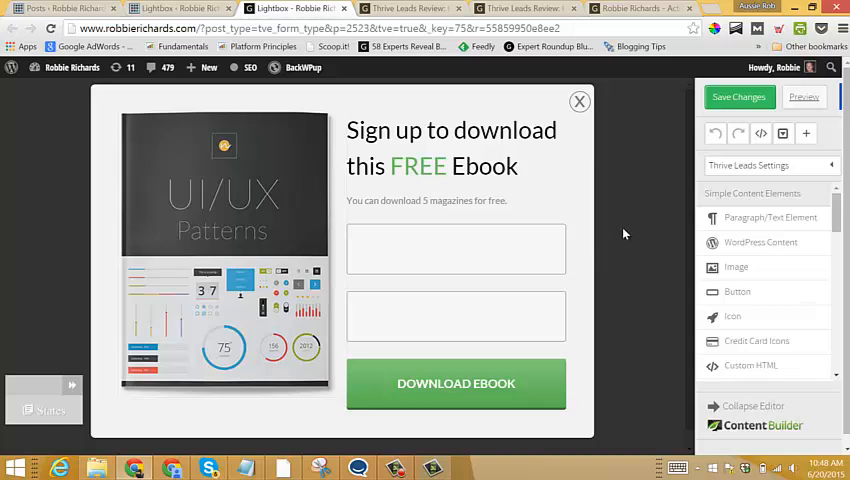
mouse_move(618, 234)
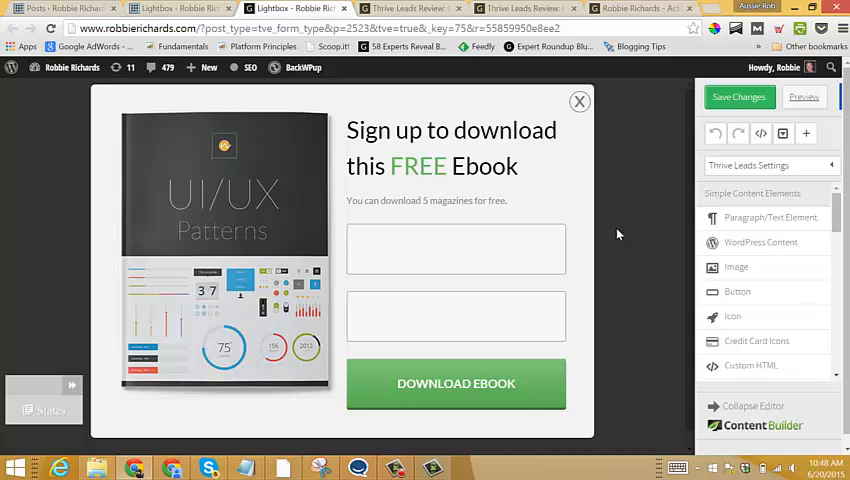
mouse_move(756, 230)
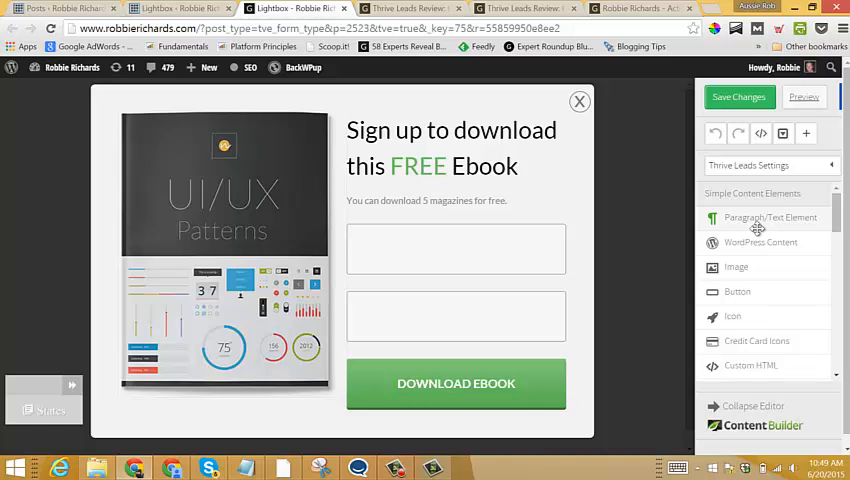
scroll(down, 3)
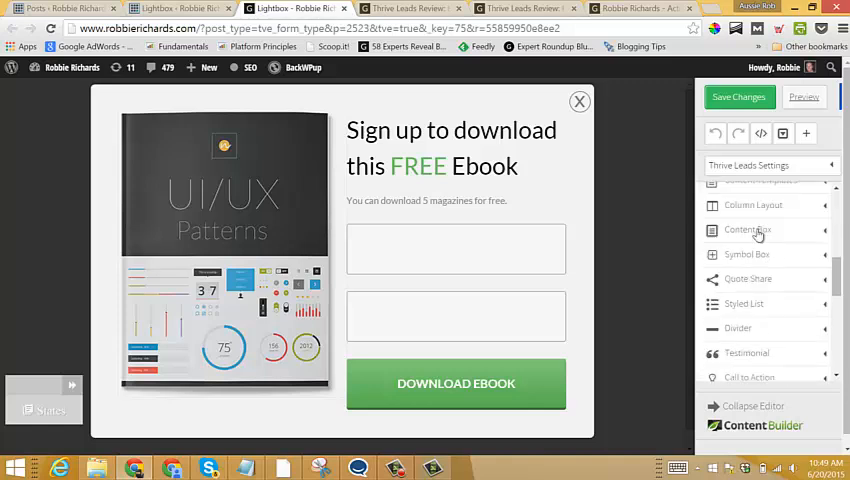
scroll(down, 3)
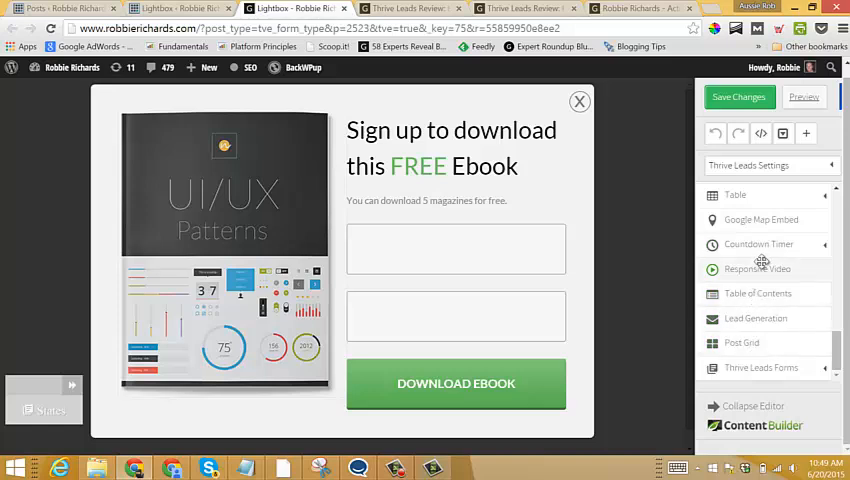
scroll(down, 3)
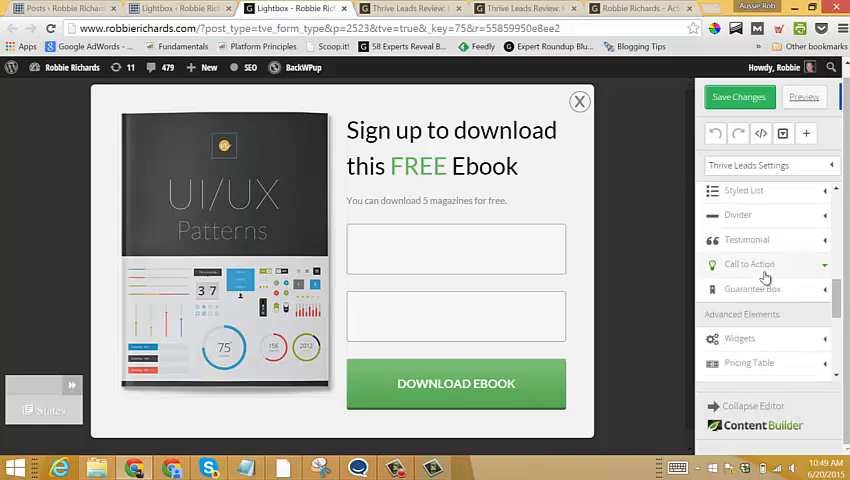
click(747, 239)
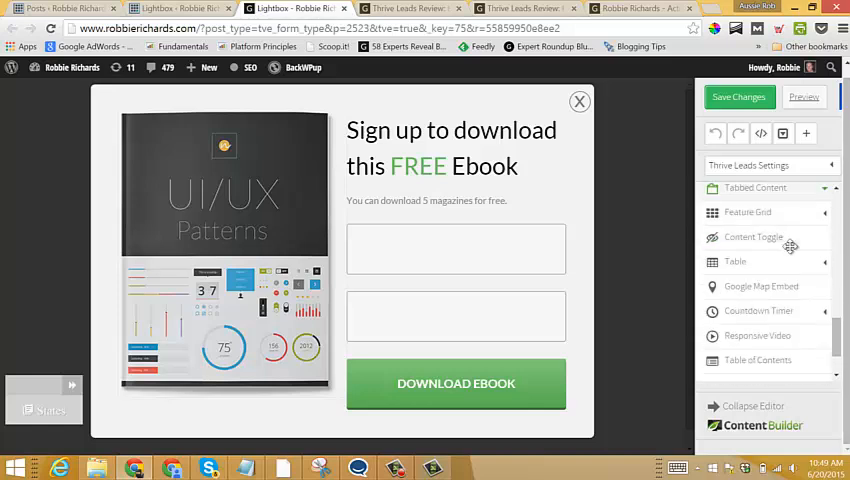
mouse_move(773, 287)
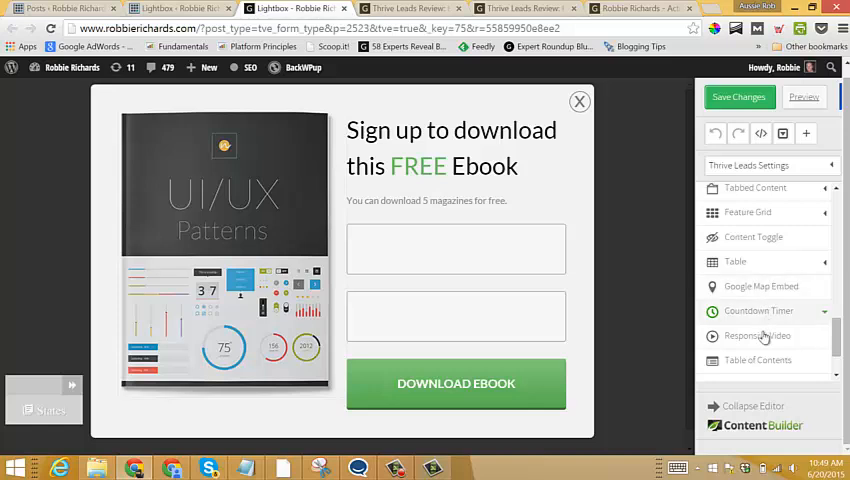
scroll(down, 3)
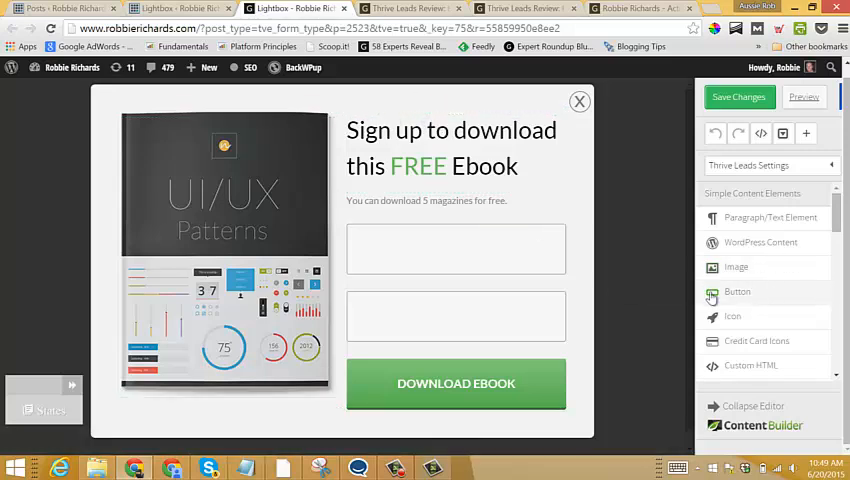
- Select the ebook cover image, open its settings, and adjust the image size
click(222, 210)
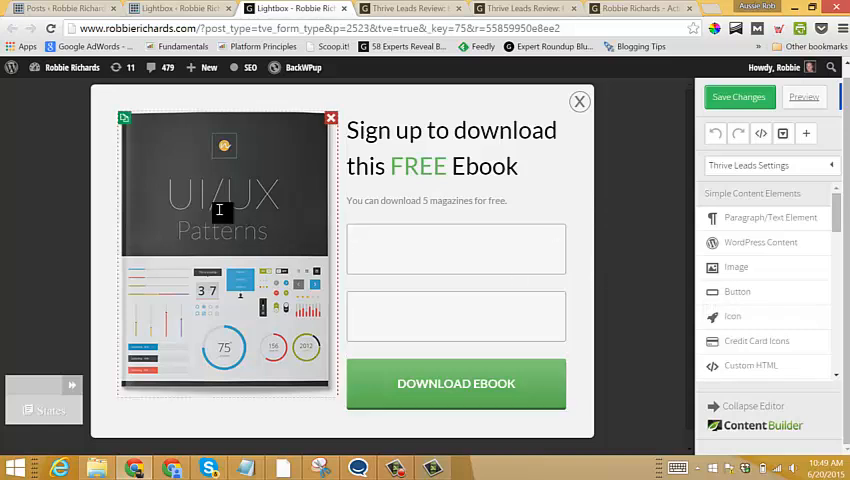
click(222, 210)
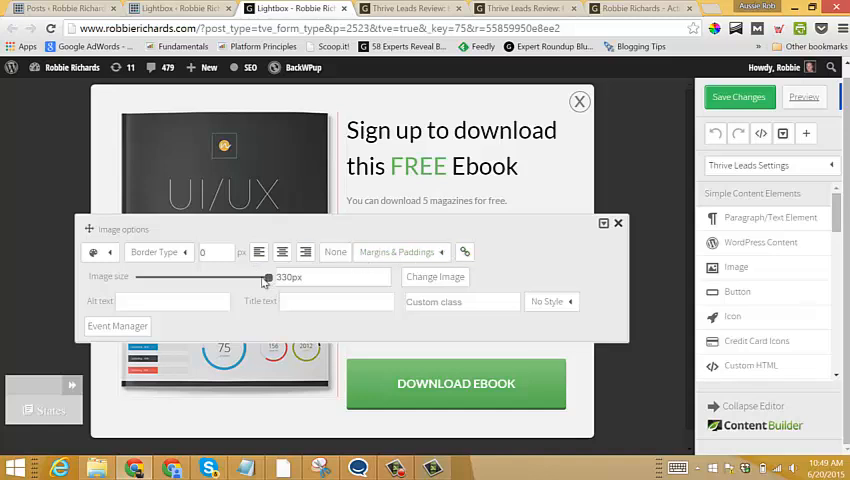
drag(268, 277, 267, 277)
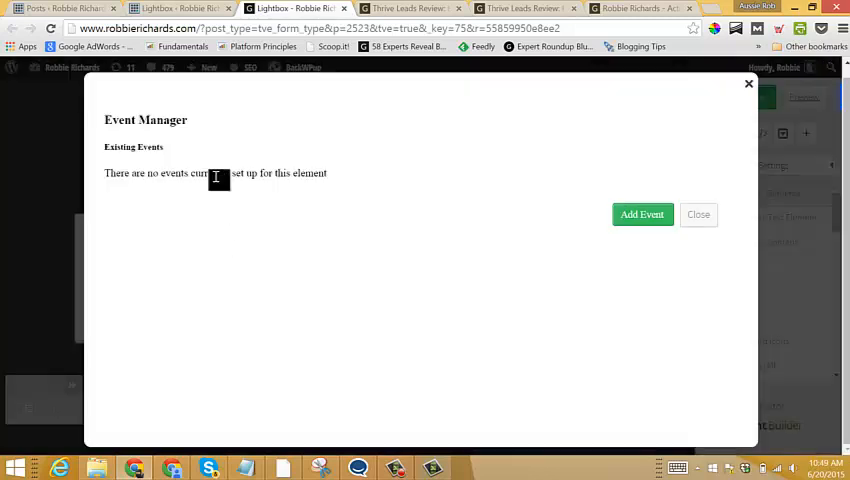
- Add a Comes-into-viewport event running a Zoom Out animation on the cover image
click(642, 214)
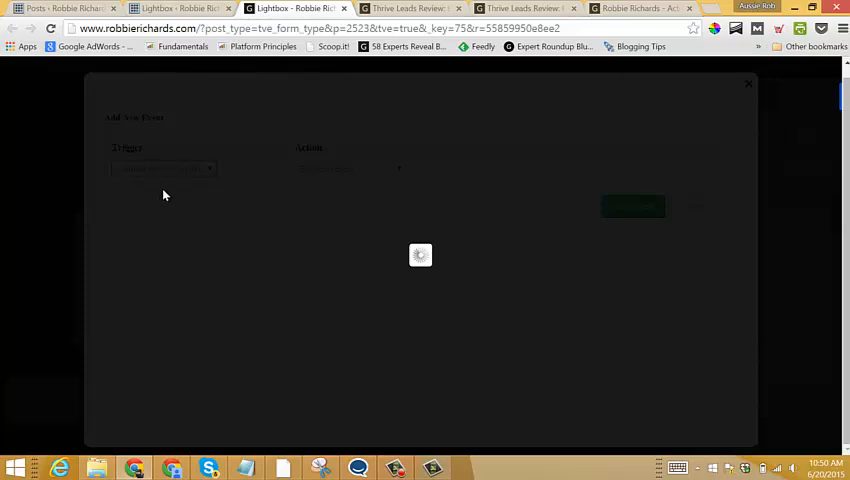
click(349, 168)
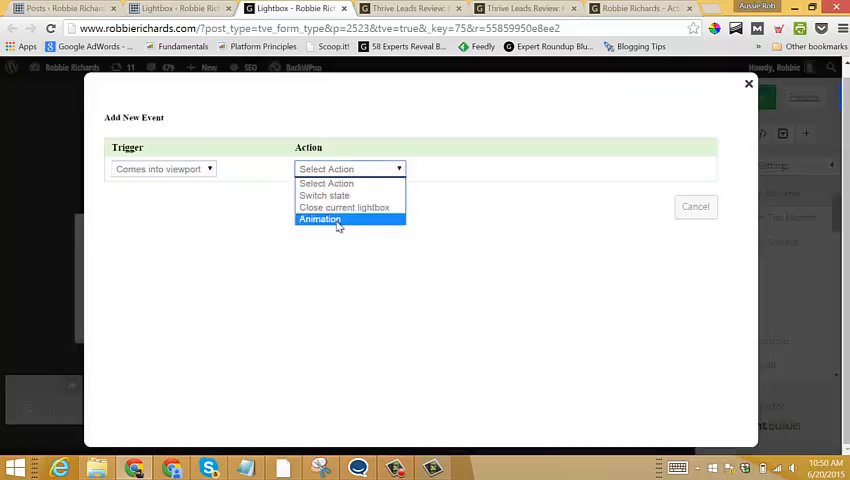
click(320, 219)
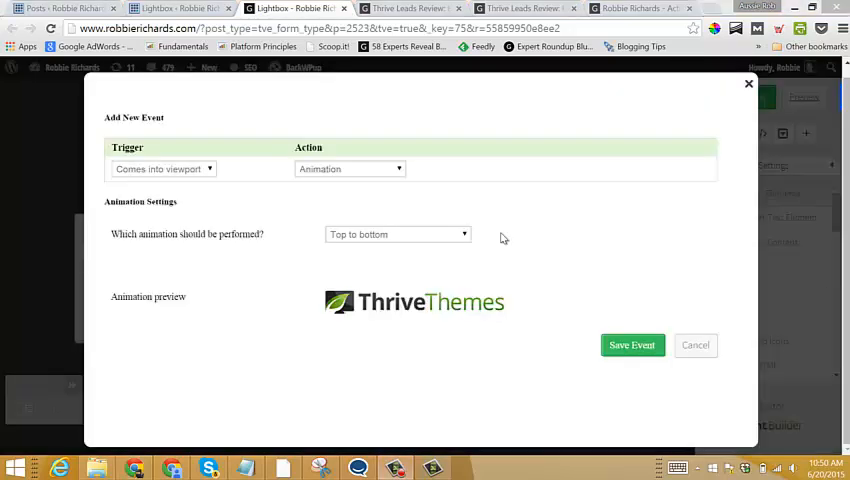
click(397, 234)
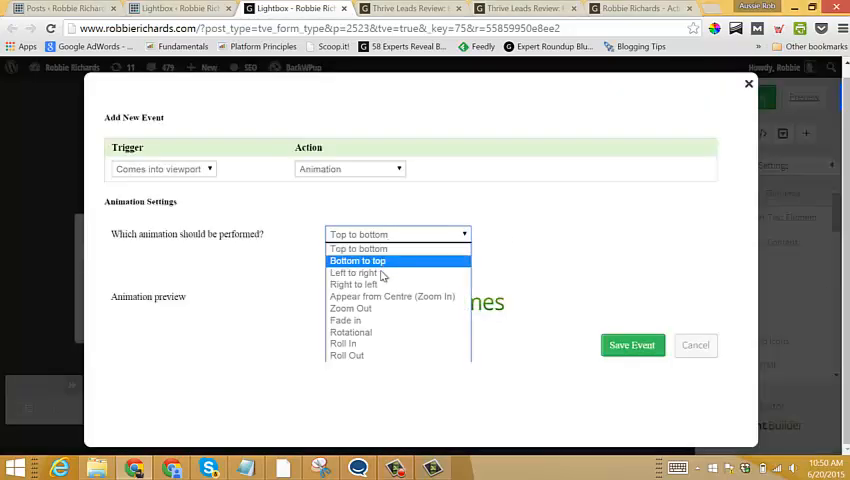
mouse_move(385, 320)
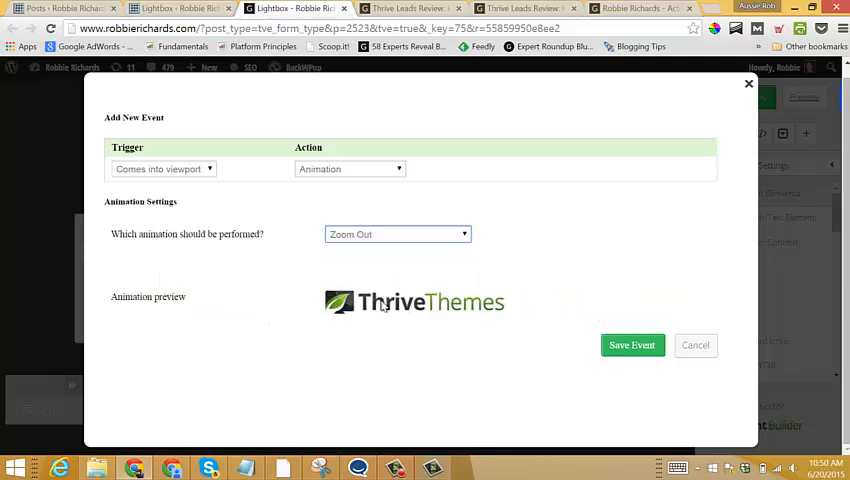
click(632, 345)
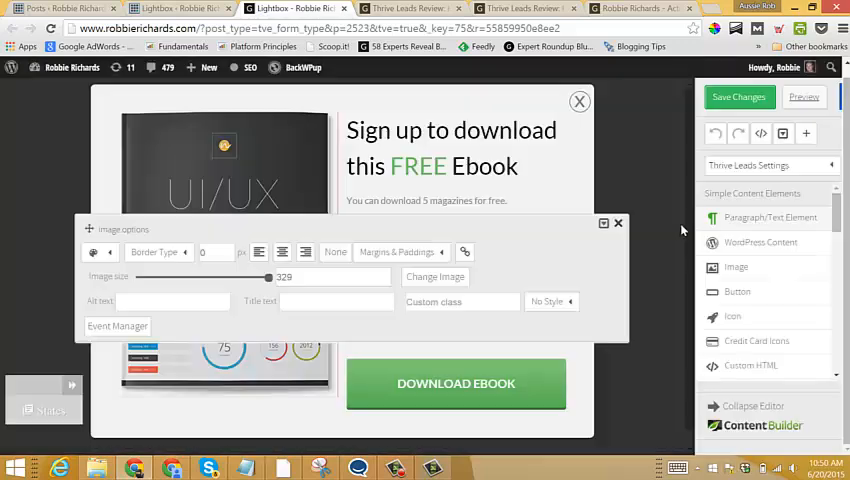
mouse_move(224, 245)
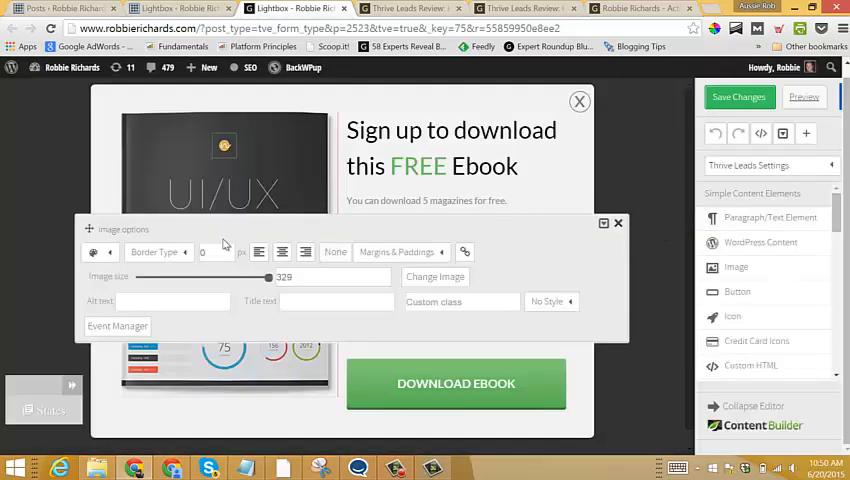
- Swap the cover for Hardcover-Book-MockUp.png from the Media Library
click(435, 276)
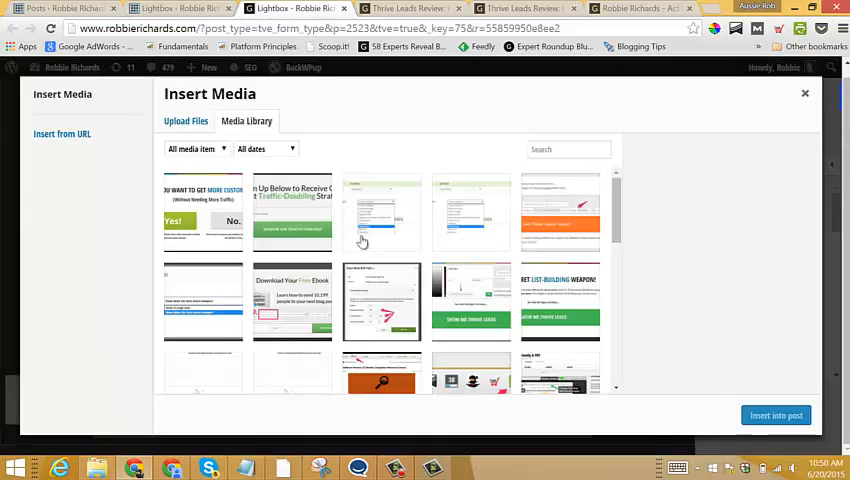
scroll(down, 3)
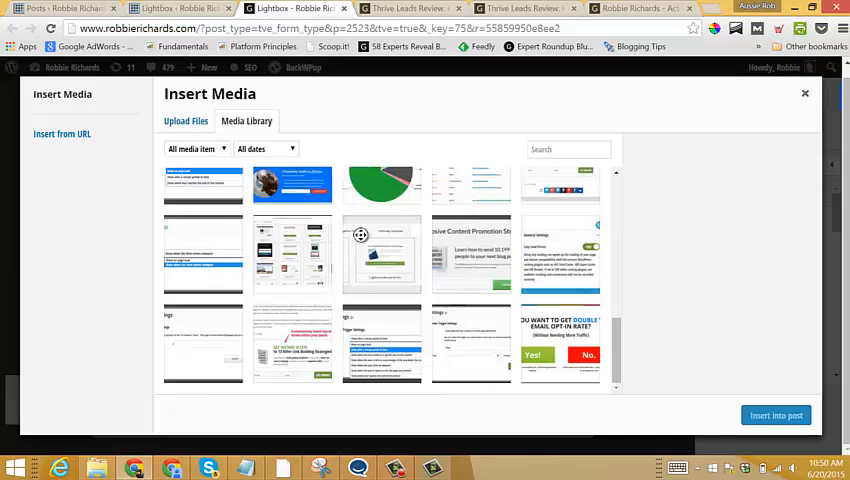
scroll(down, 3)
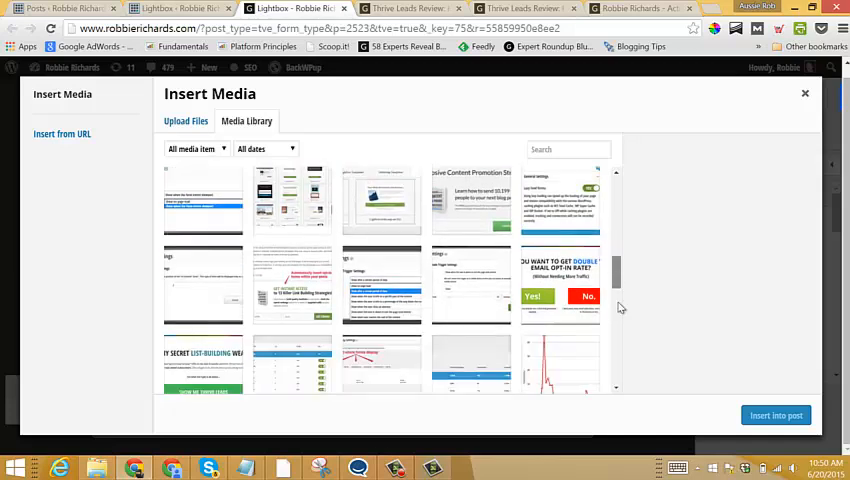
scroll(down, 3)
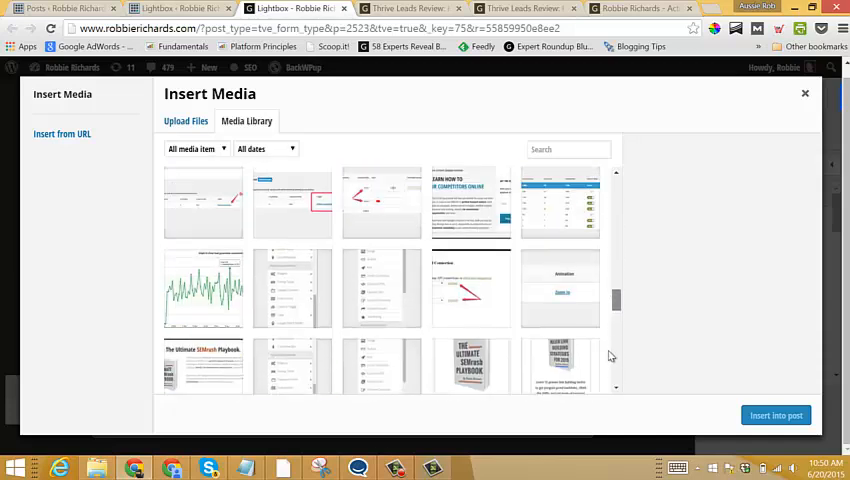
scroll(down, 3)
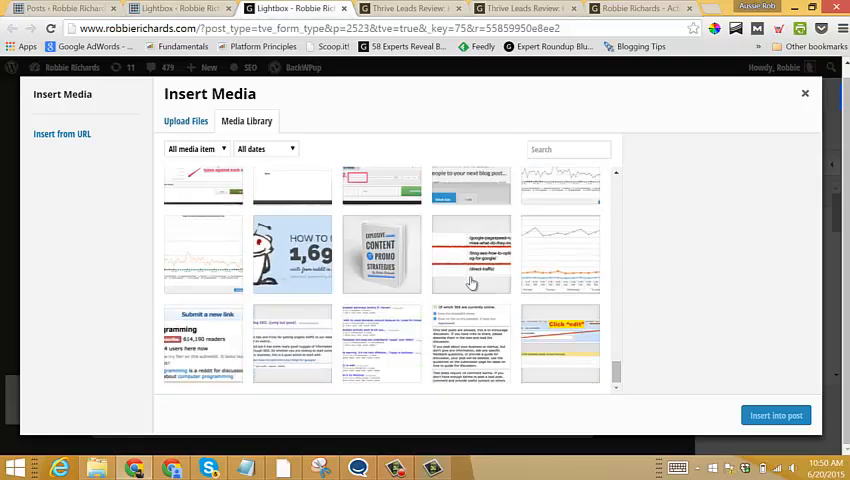
click(382, 253)
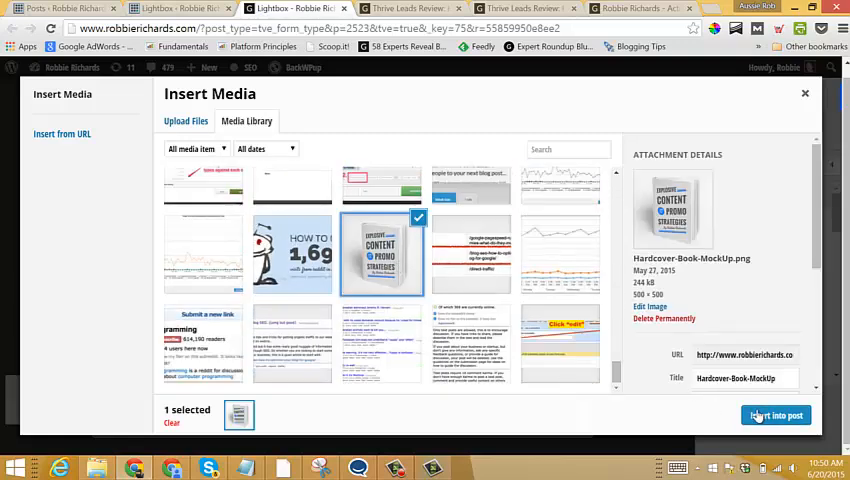
click(775, 415)
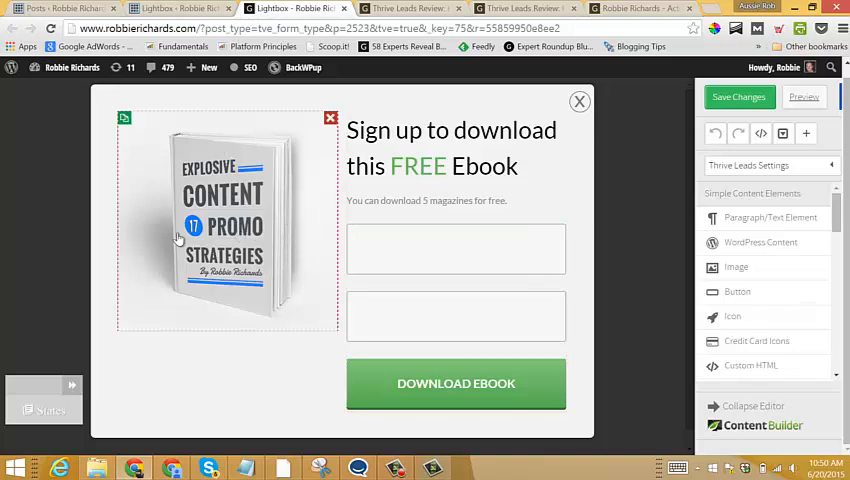
mouse_move(285, 264)
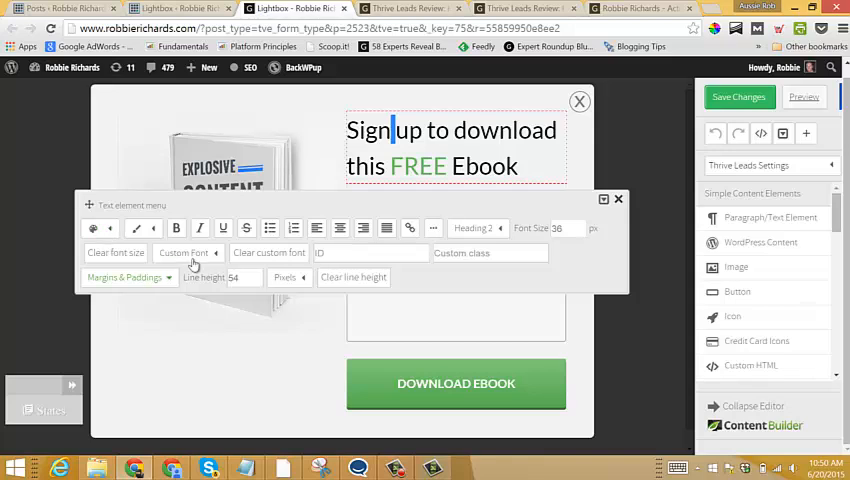
mouse_move(459, 240)
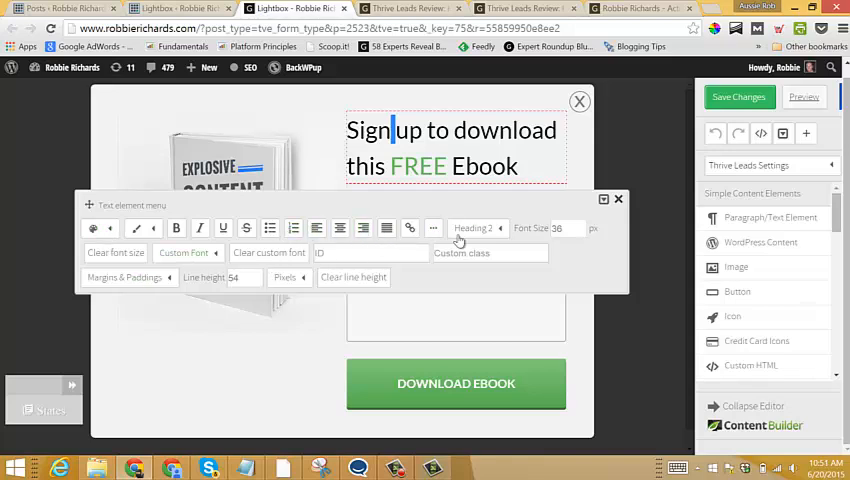
- Select the opt-in form to open its Lead Generation options
click(475, 228)
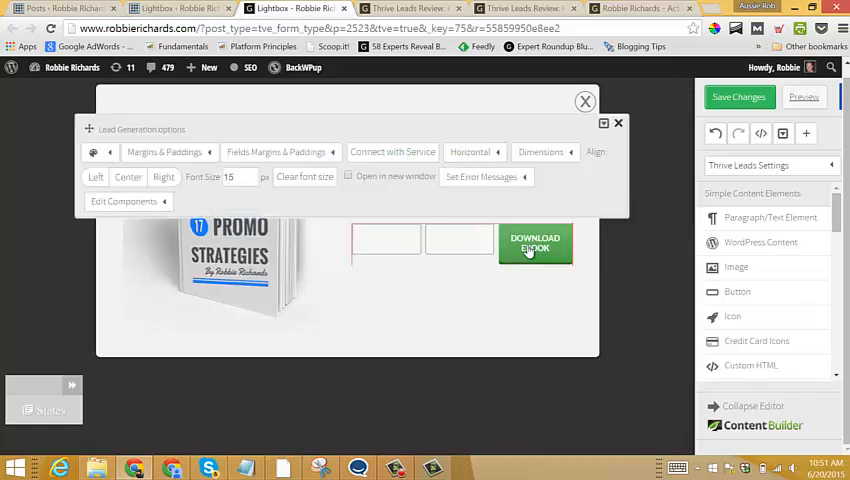
- Switch the signup form to a vertical layout with fields stacked
click(470, 152)
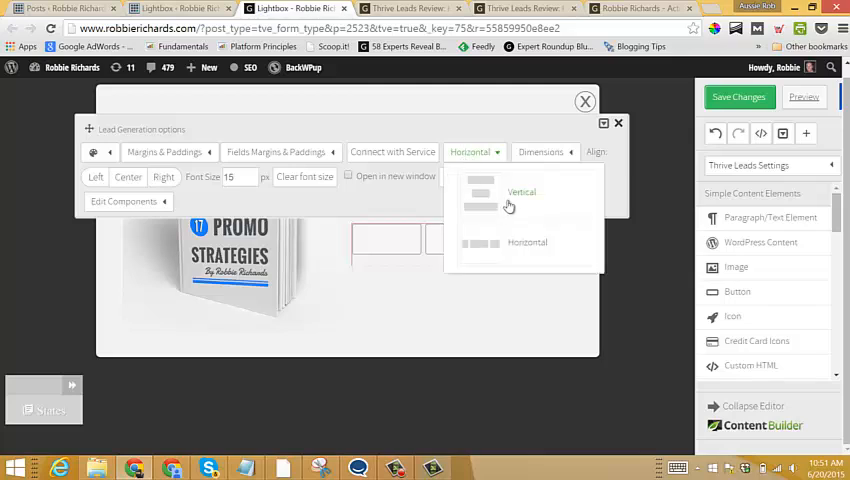
click(521, 191)
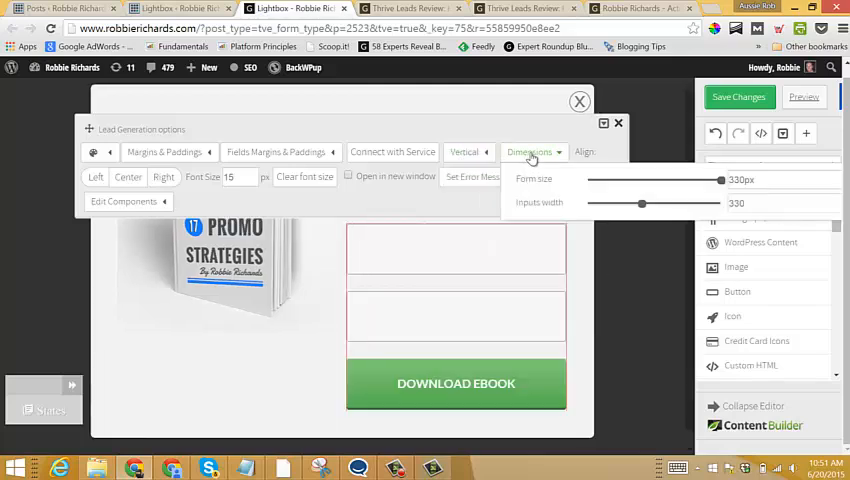
click(530, 151)
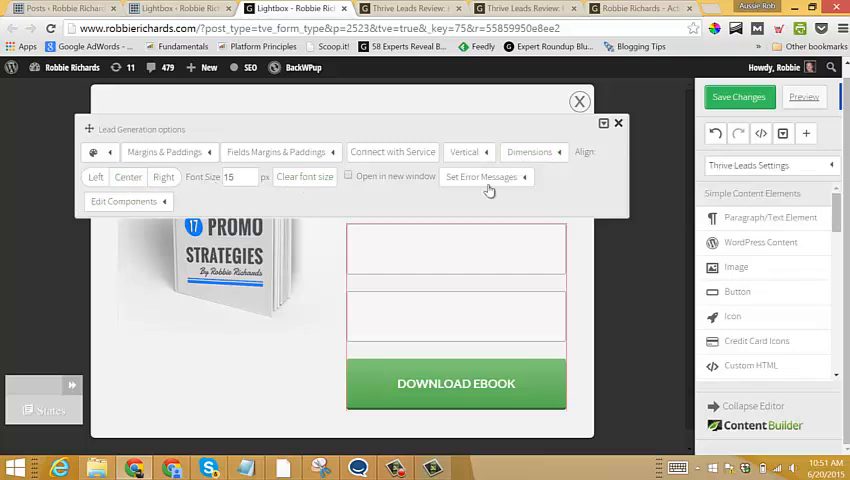
click(481, 177)
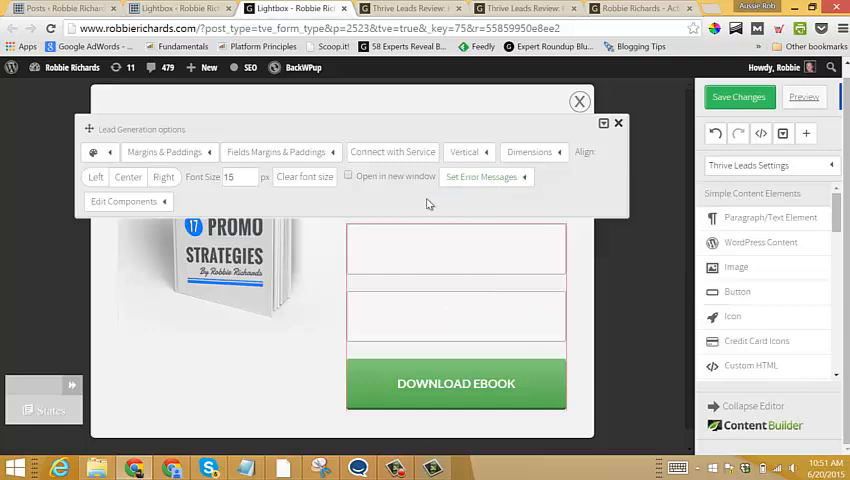
- Widen the Download Ebook button's max width to the form's full width
click(124, 201)
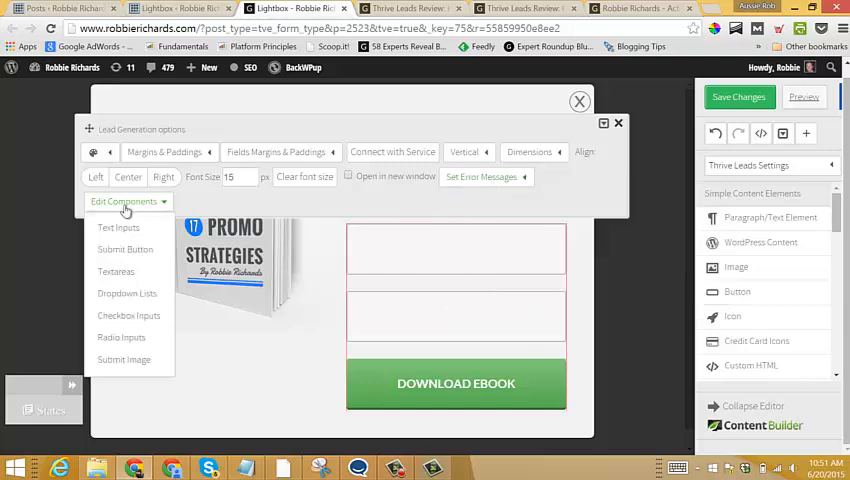
click(124, 249)
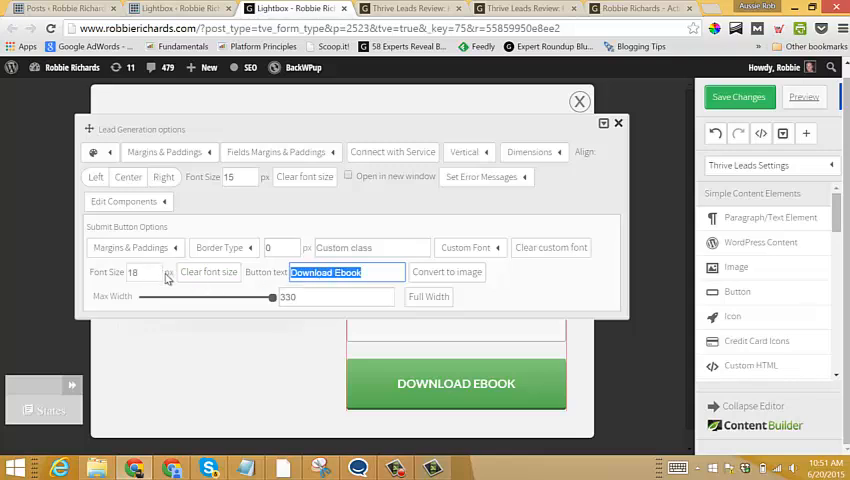
mouse_move(417, 240)
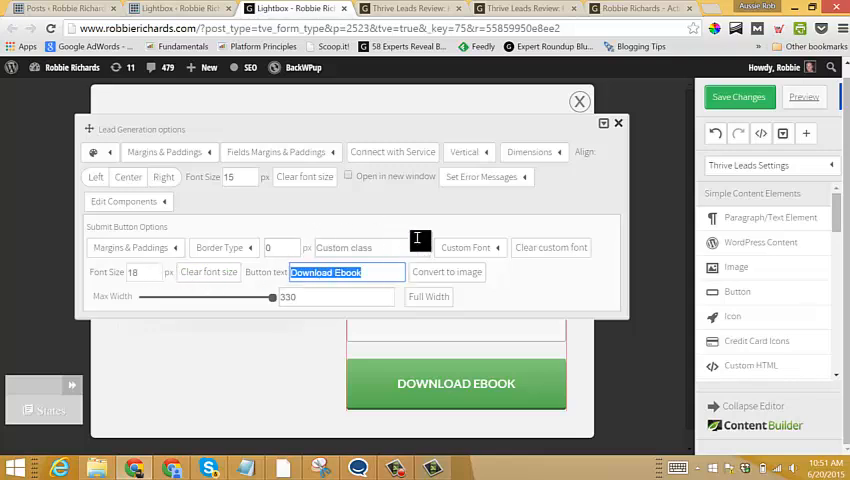
drag(272, 298, 236, 298)
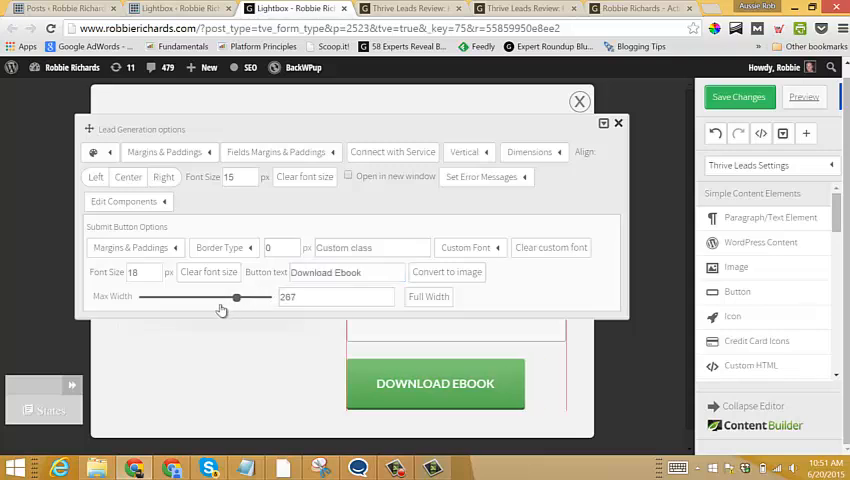
drag(236, 297, 273, 297)
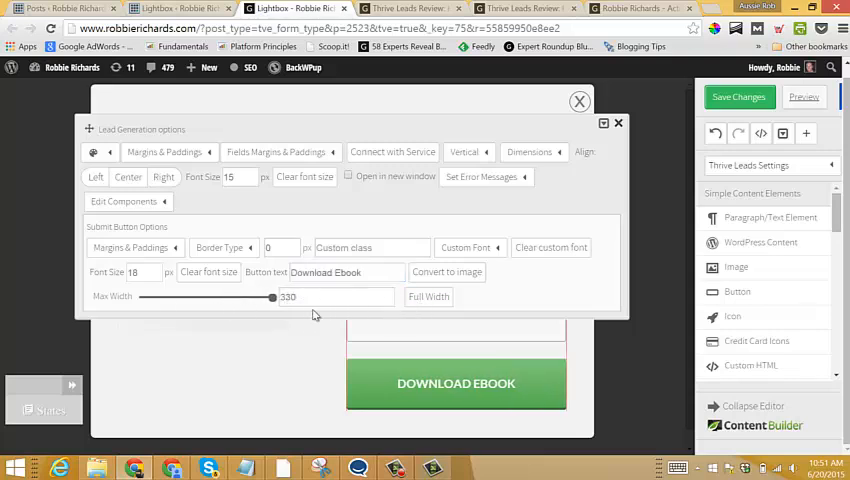
click(220, 247)
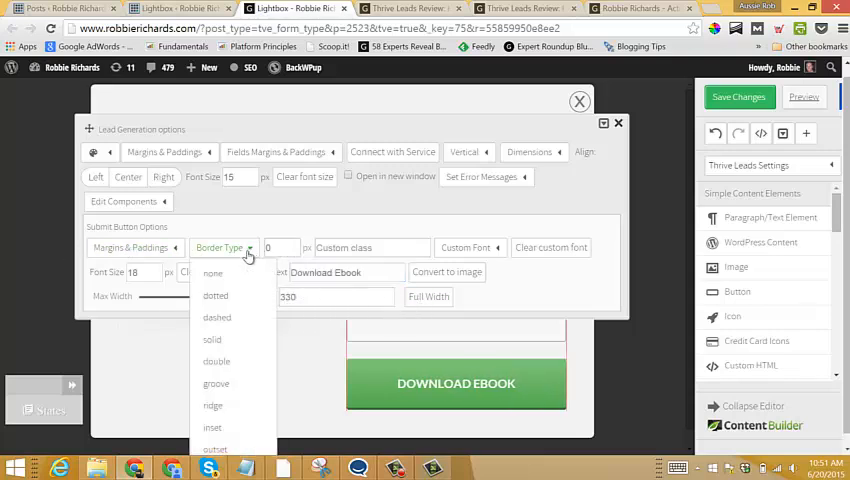
click(221, 247)
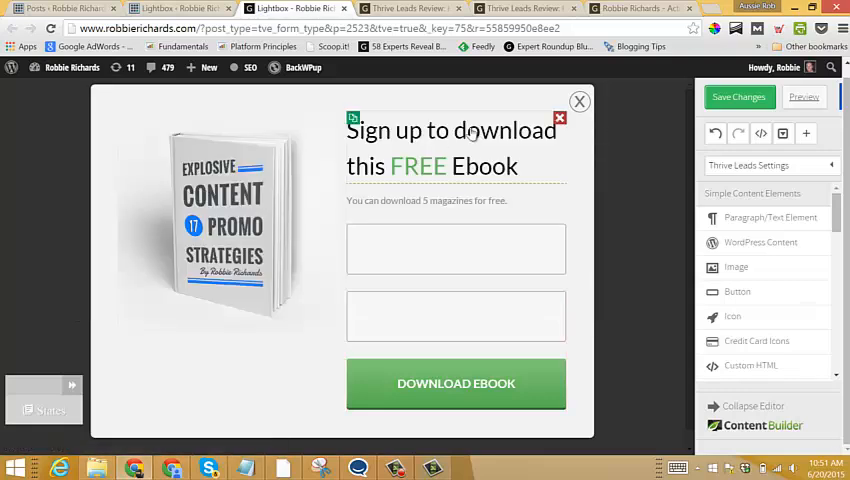
click(228, 220)
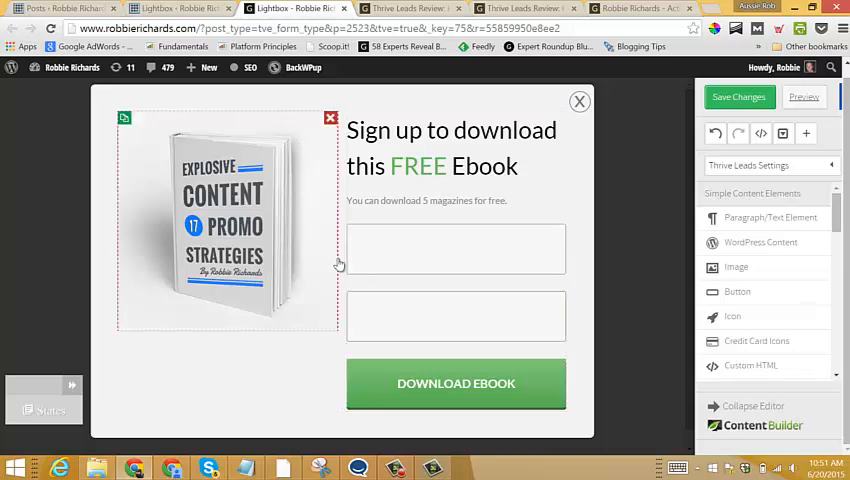
scroll(down, 3)
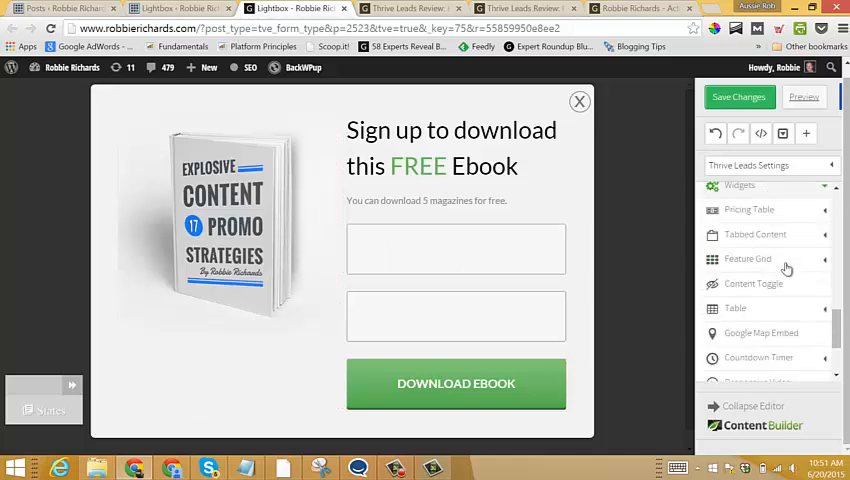
scroll(down, 3)
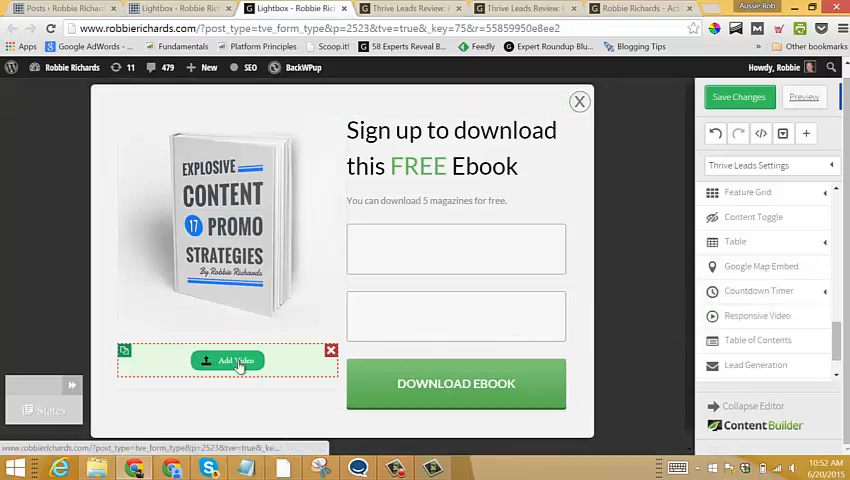
click(150, 321)
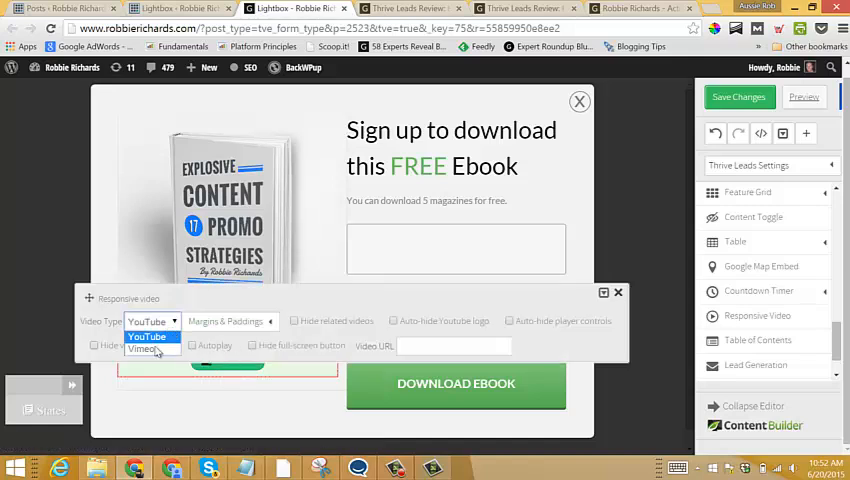
mouse_move(142, 349)
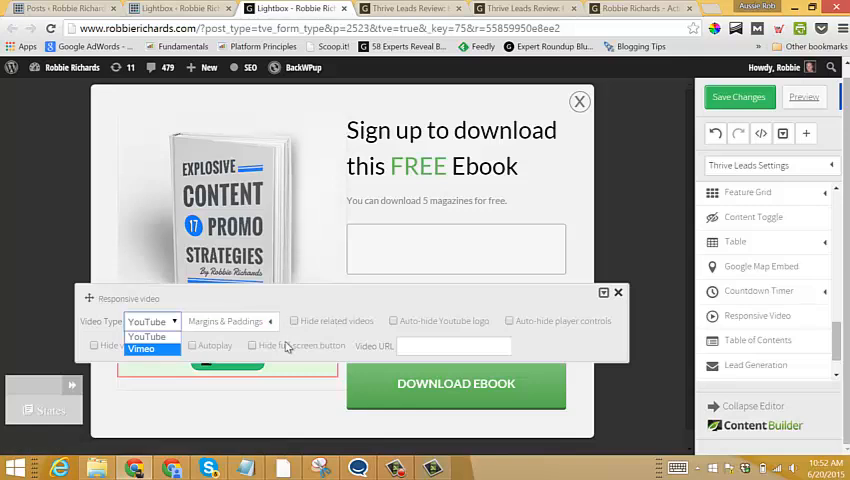
mouse_move(489, 321)
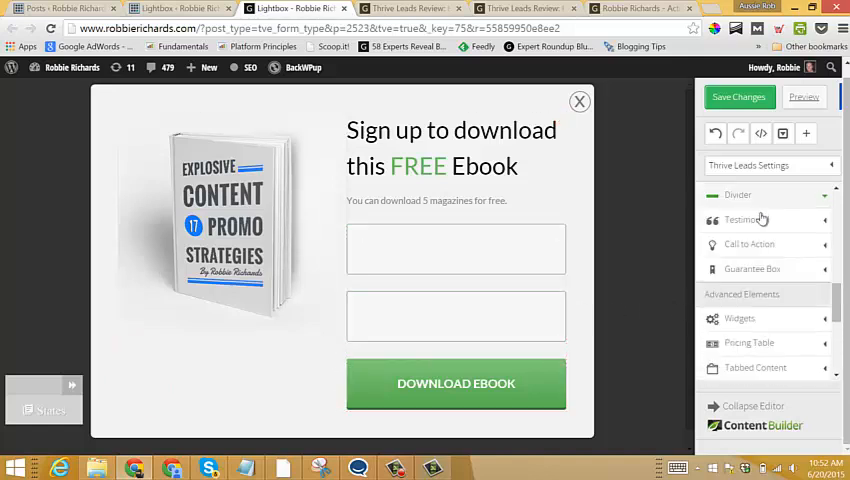
- Expand the testimonial styles, then open the lightbox form's settings dropdown
click(747, 219)
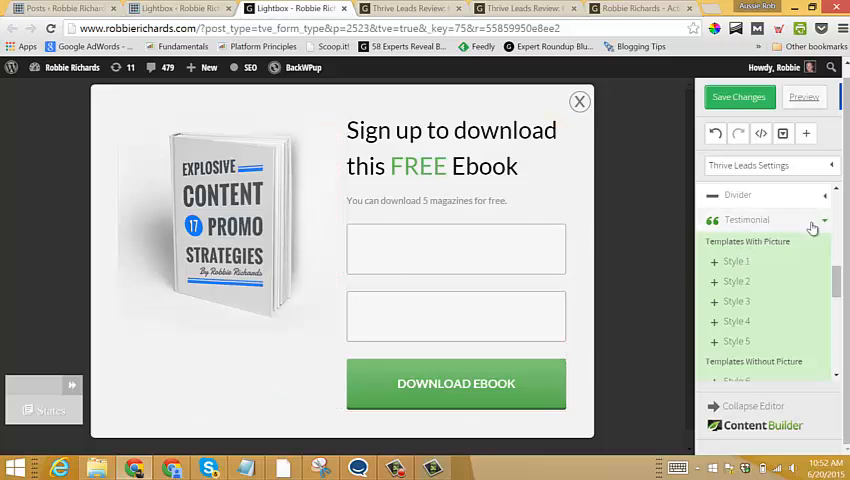
scroll(down, 3)
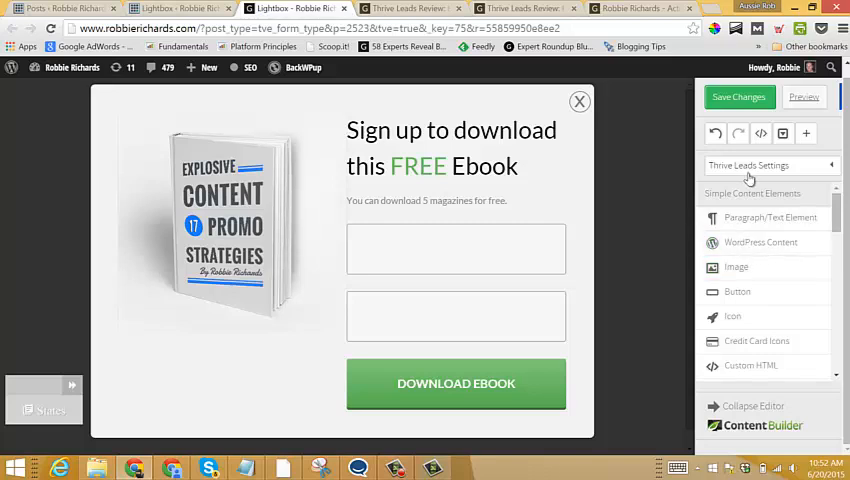
click(770, 165)
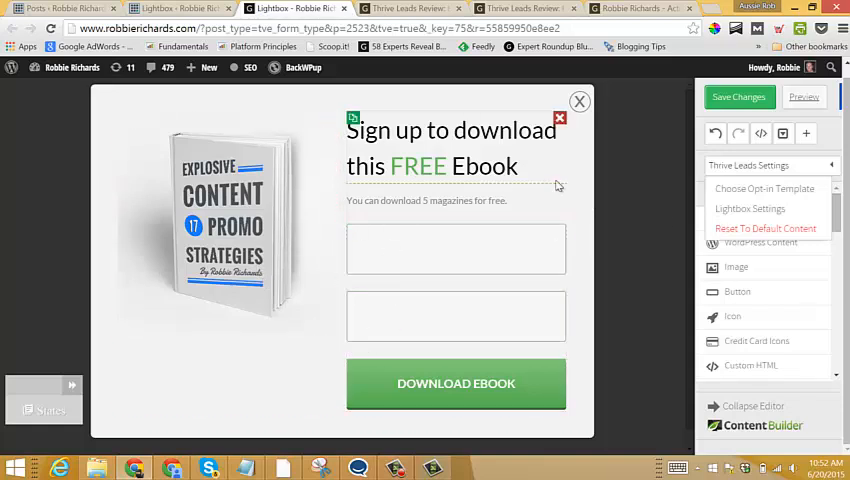
mouse_move(765, 188)
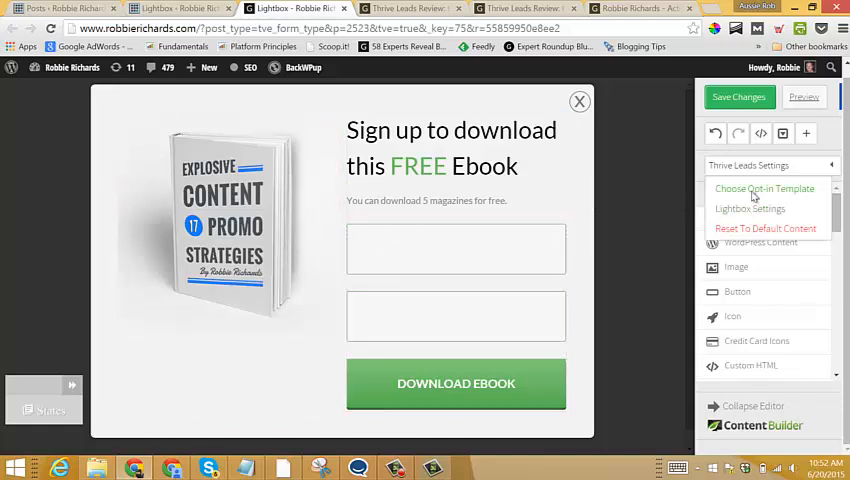
- Choose Lightbox Set 003 v2 in the opt-in template gallery
click(764, 188)
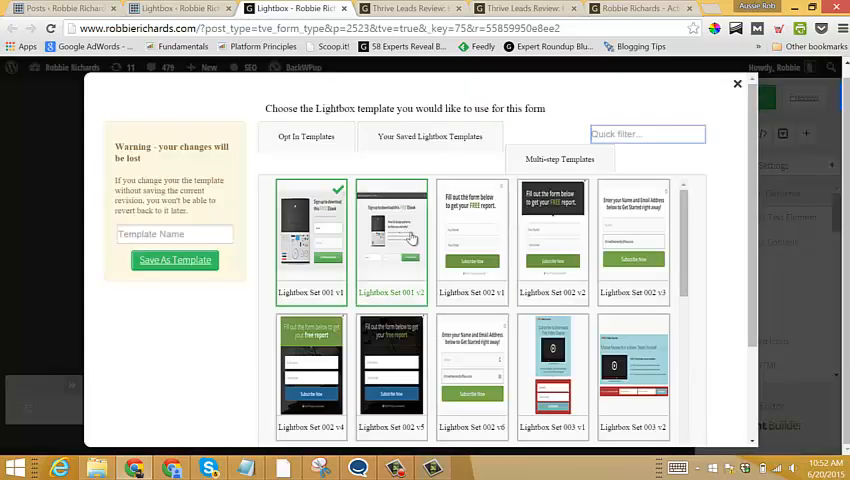
scroll(down, 3)
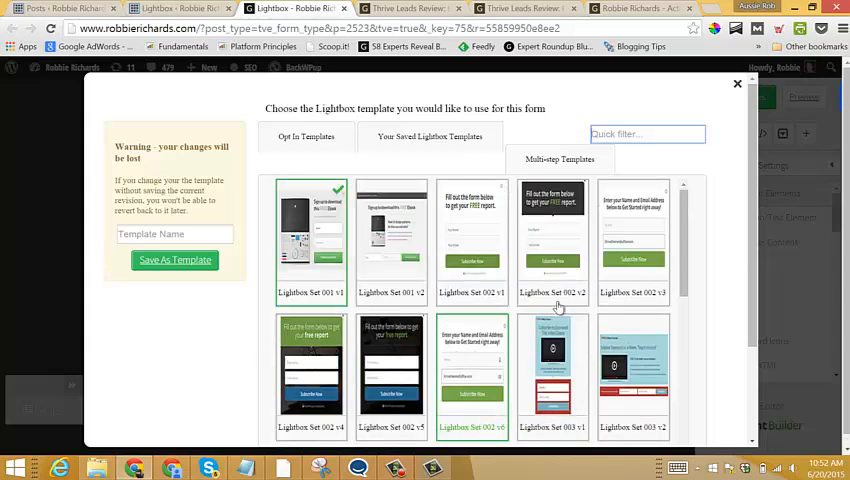
scroll(down, 3)
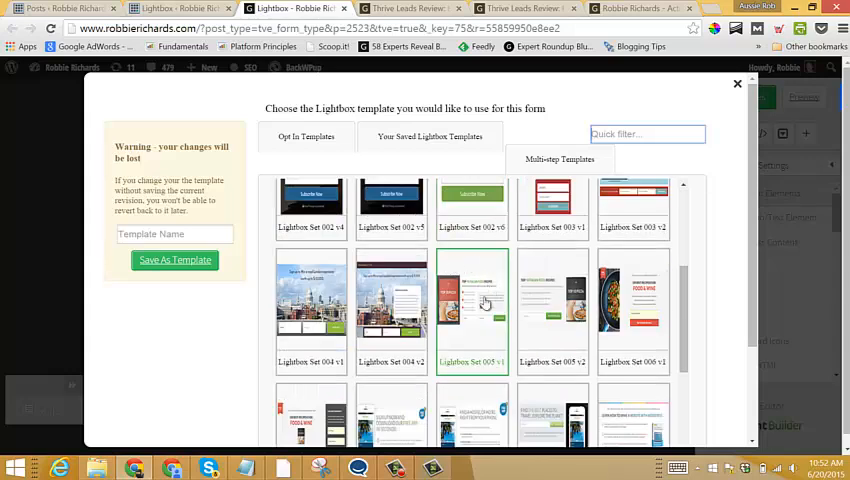
scroll(down, 3)
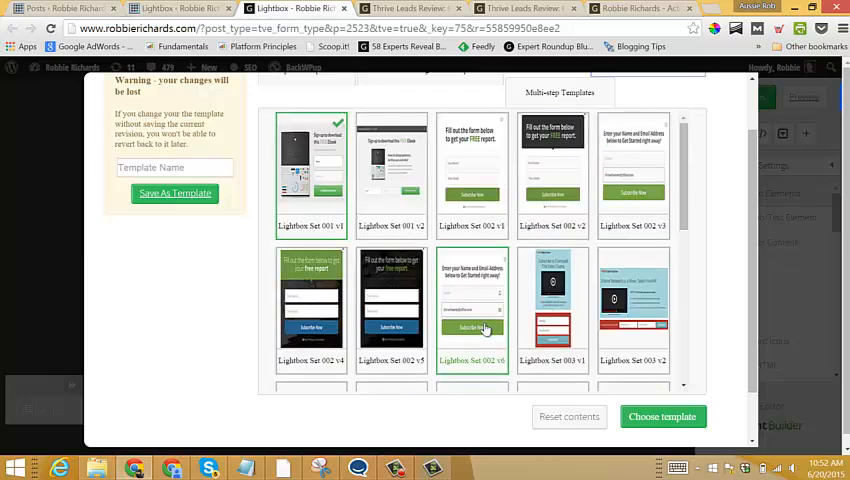
click(634, 305)
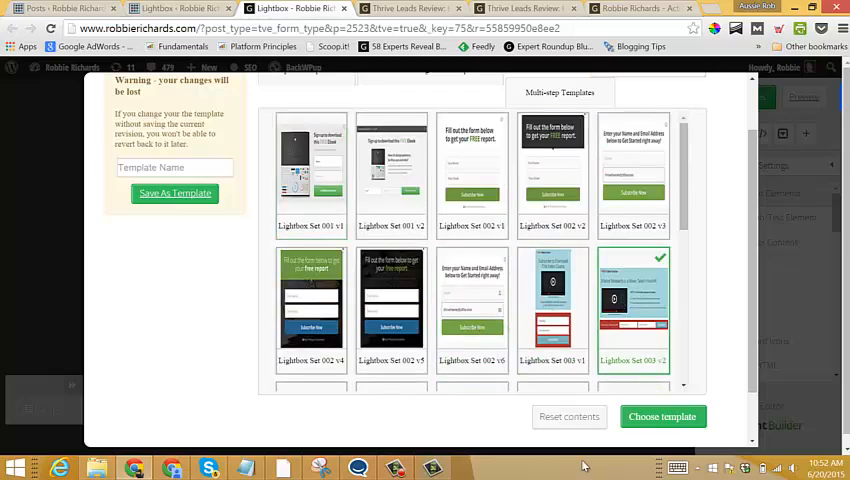
- Apply the Lightbox Set 003 v2 video-course template and save the lightbox form
click(664, 416)
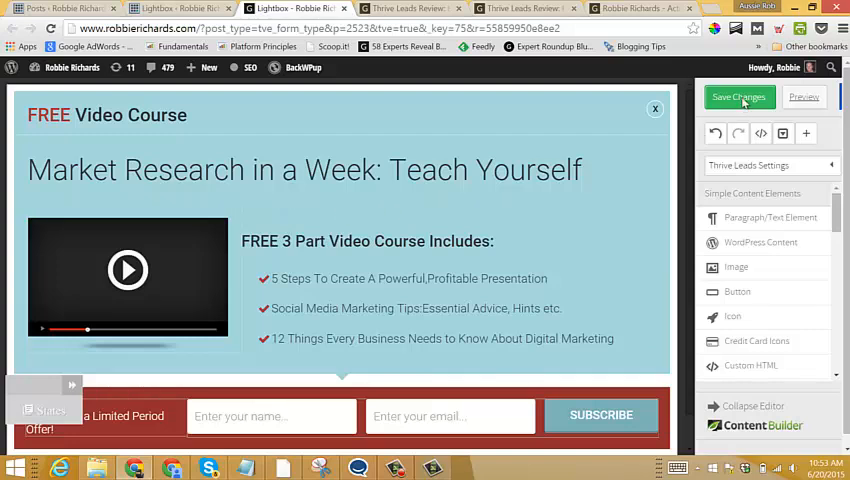
click(742, 96)
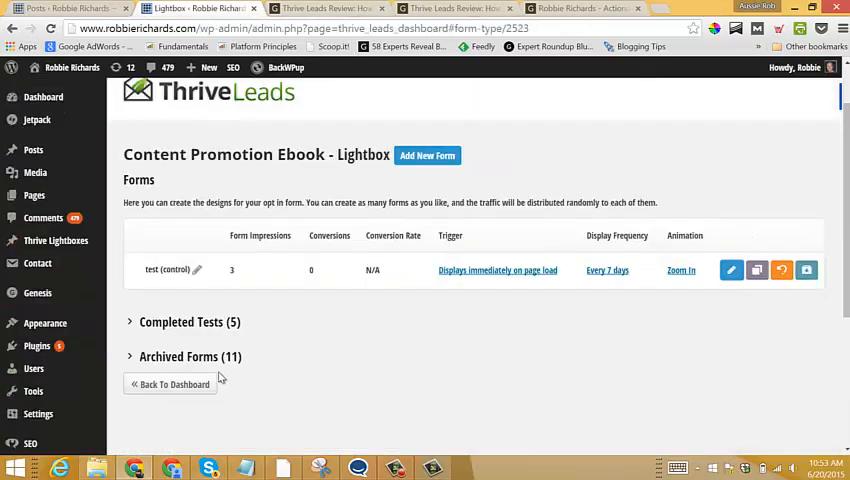
- Go back to the Thrive Leads dashboard and scroll down to the Lead Groups list
click(170, 384)
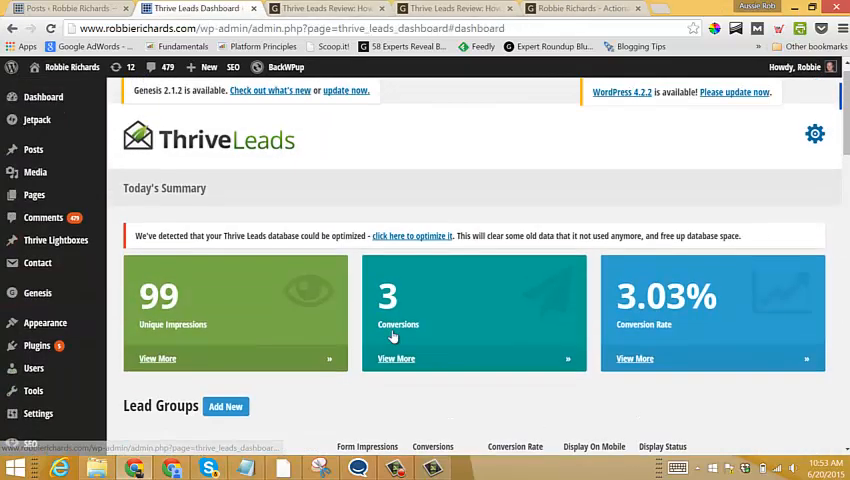
scroll(down, 3)
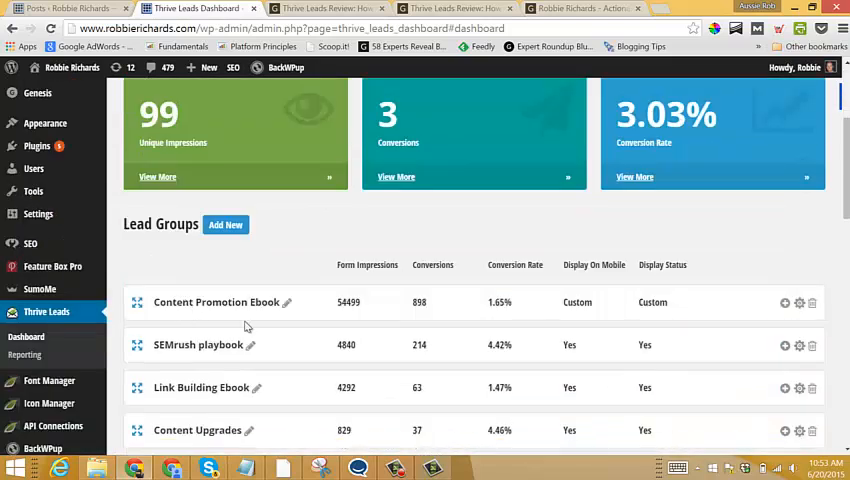